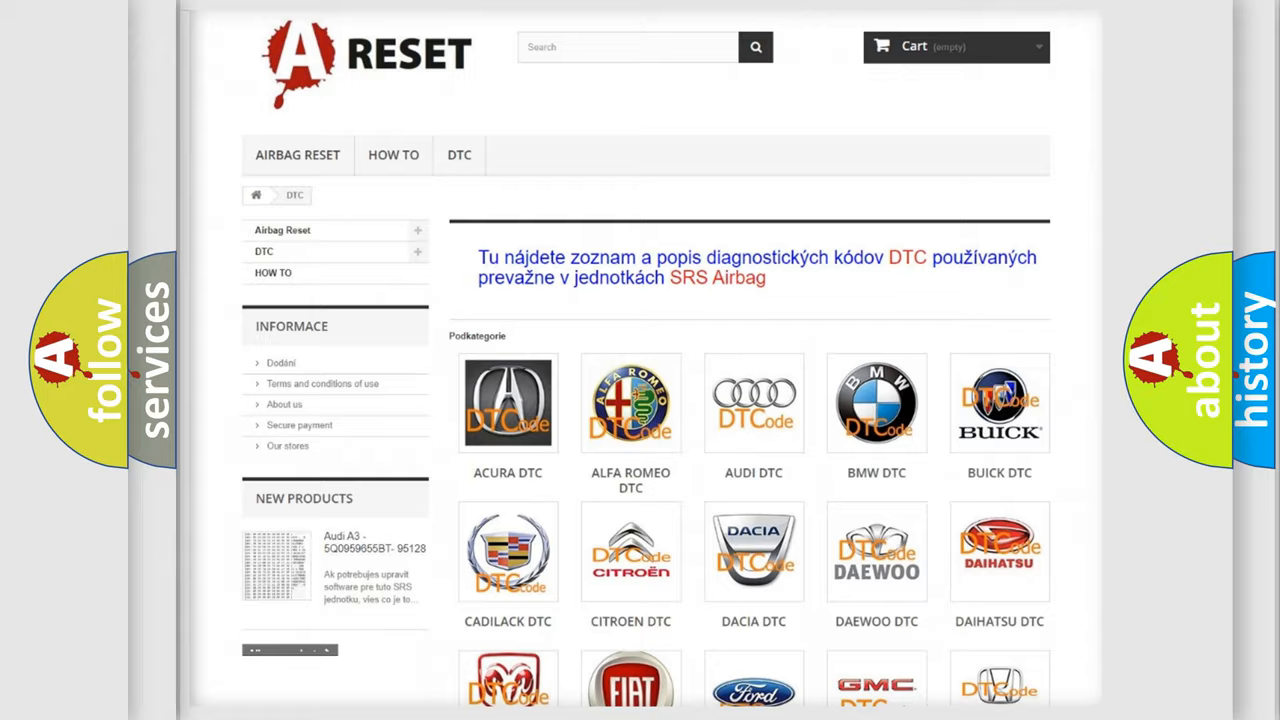
Step: Scroll down the airbagreset.sk DTC page through the car brand subcategories
scroll(down, 3)
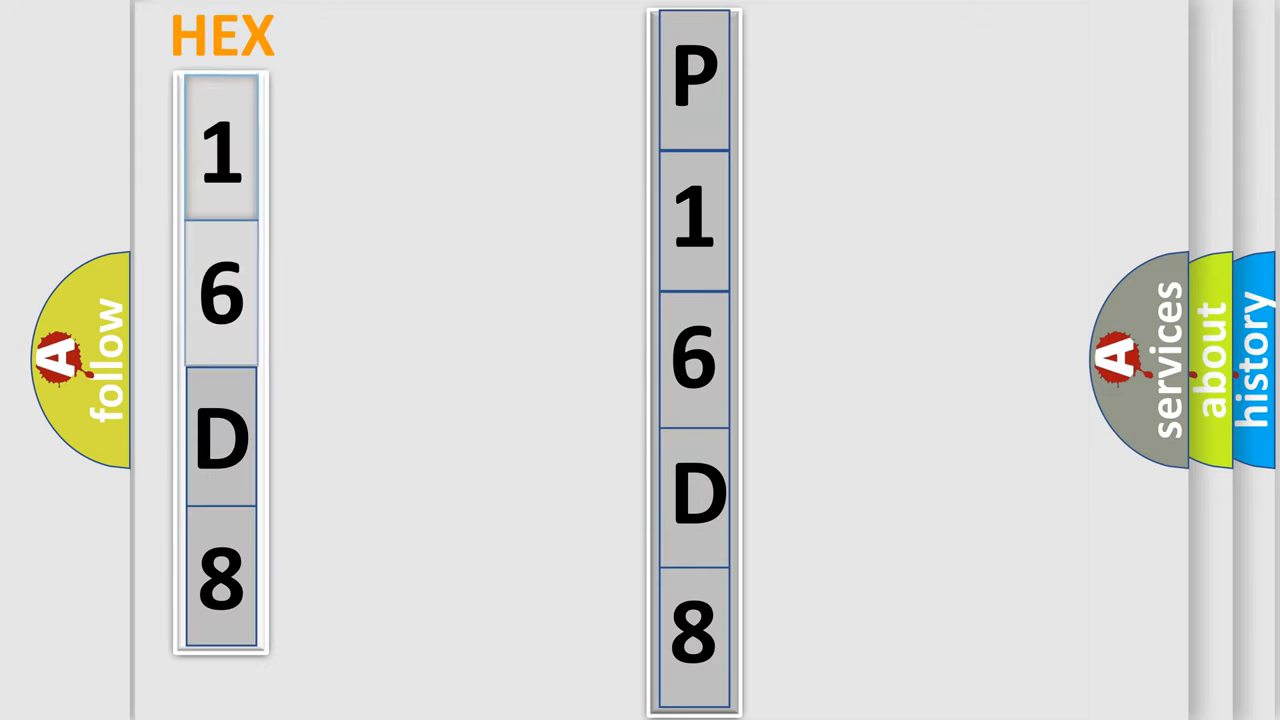
Step: Advance the slide so hex digits 1, 6, D, 8 appear beside P16D8
click(220, 150)
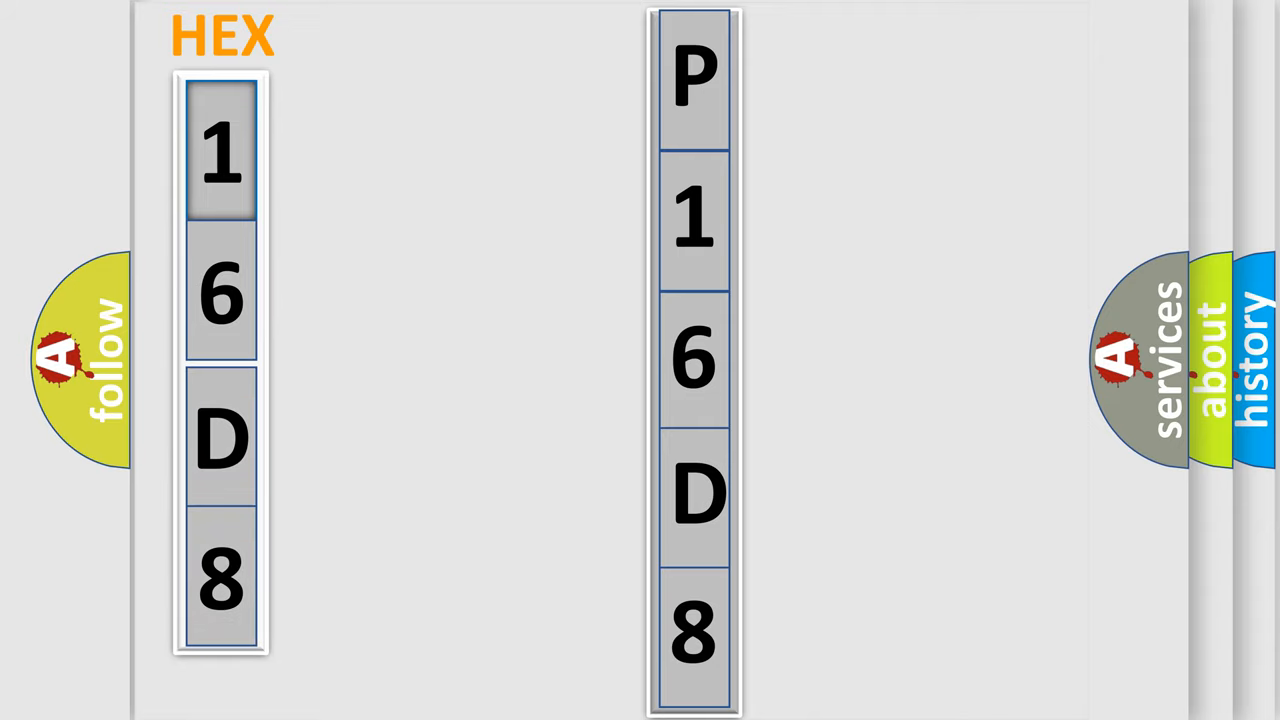